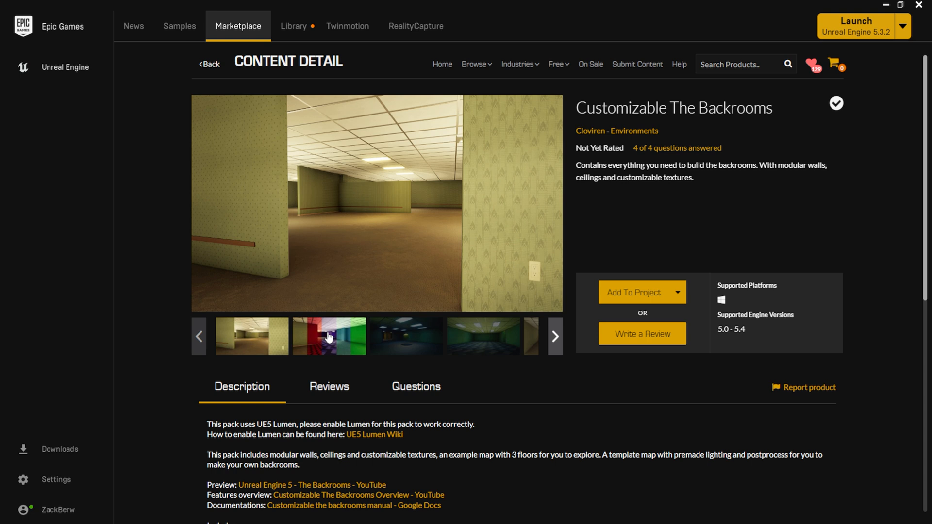
Step: Review the Customizable The Backrooms Marketplace page, then return to the Liminal project editor
{"action": "left_click", "coordinate": [329, 336]}
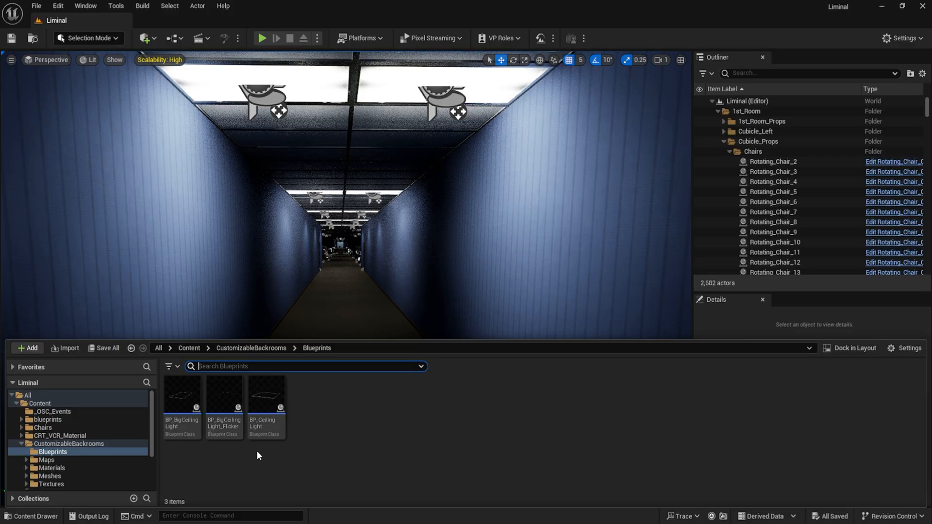
Step: Close the Content Drawer and fly the camera to the box-cluttered cubicle area
{"action": "double_click", "coordinate": [224, 395]}
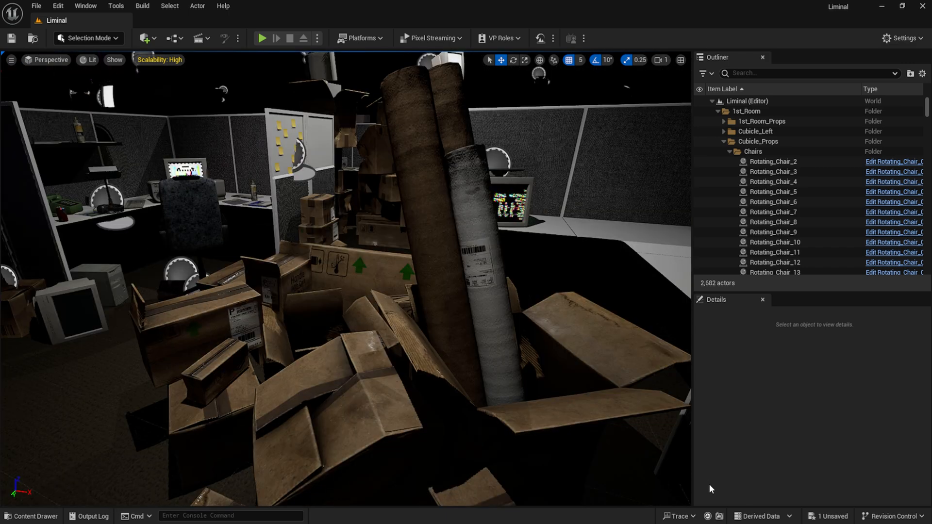
Step: Open Rotating_Chair_001 and show its Event Graph with rotation and MIDI-note logic
{"action": "left_click", "coordinate": [262, 38]}
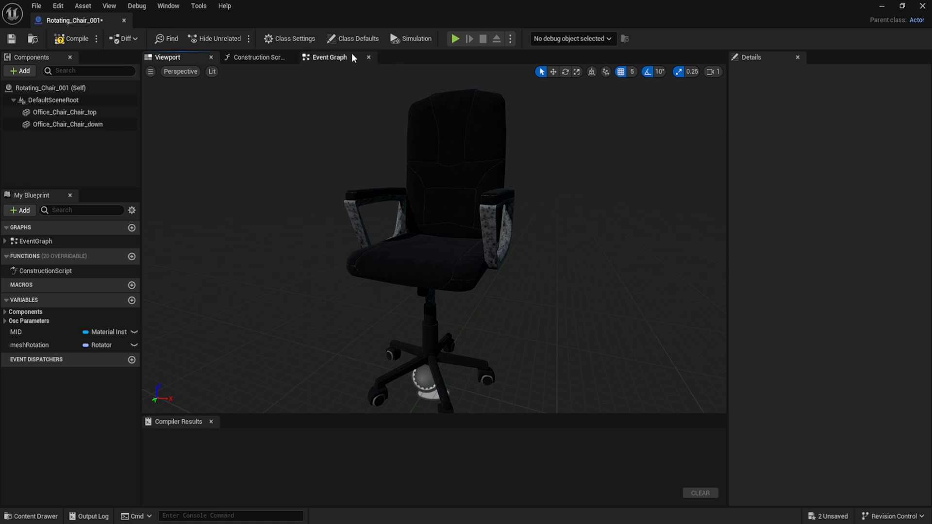
{"action": "left_click", "coordinate": [328, 57]}
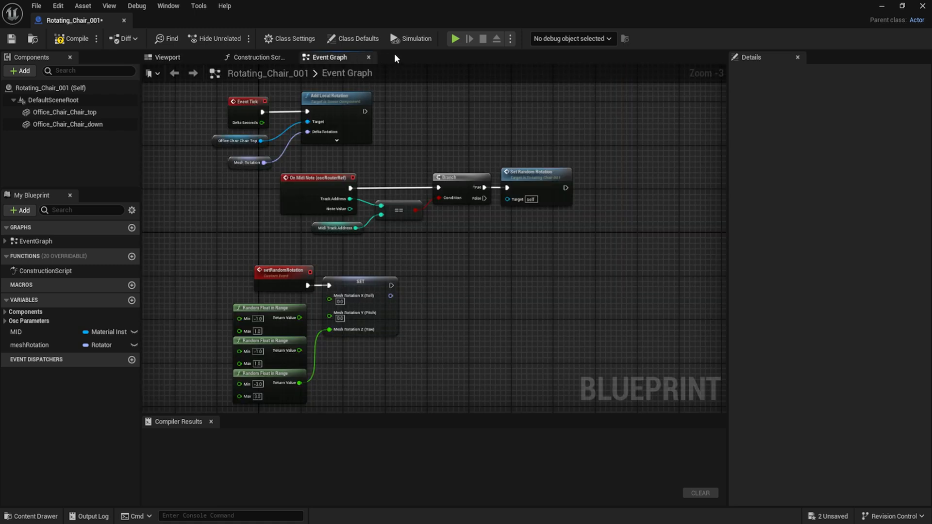